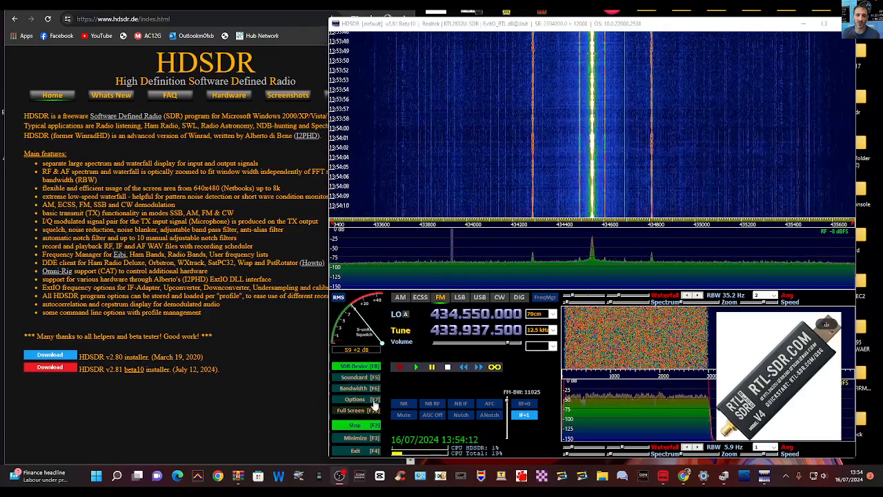
Step: After briefly checking settings, download HDSDR v2.81 beta10 and choose Run anyway on SmartScreen
{"action": "left_click", "coordinate": [354, 399]}
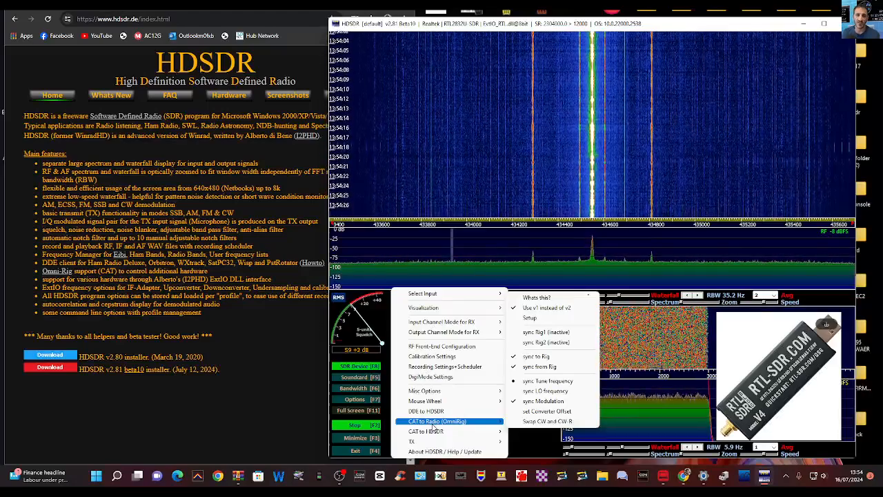
{"action": "left_click", "coordinate": [432, 376]}
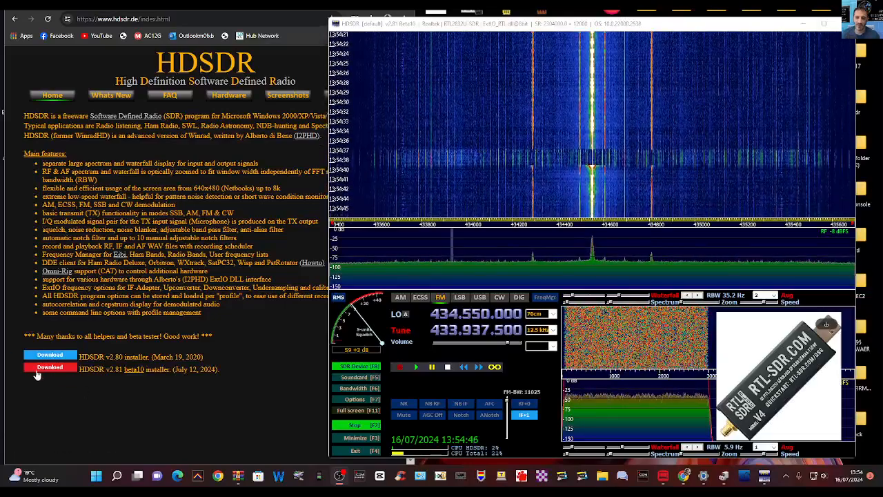
{"action": "left_click", "coordinate": [49, 367]}
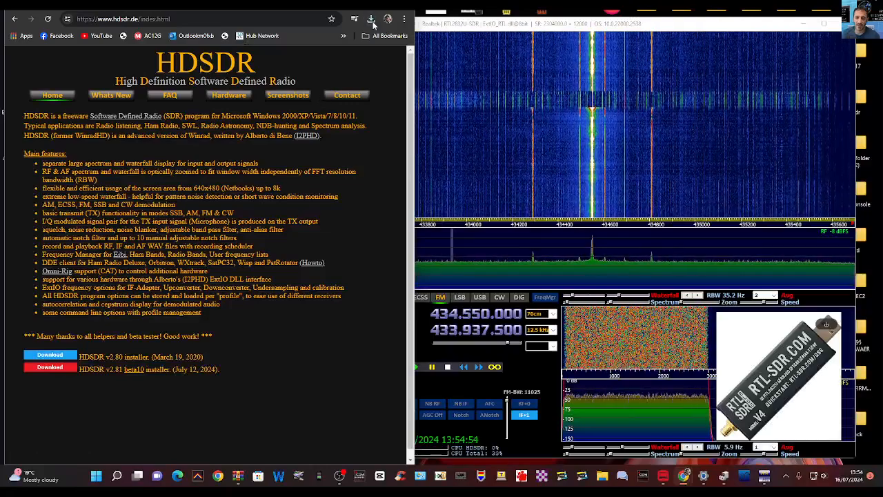
{"action": "left_click", "coordinate": [368, 18]}
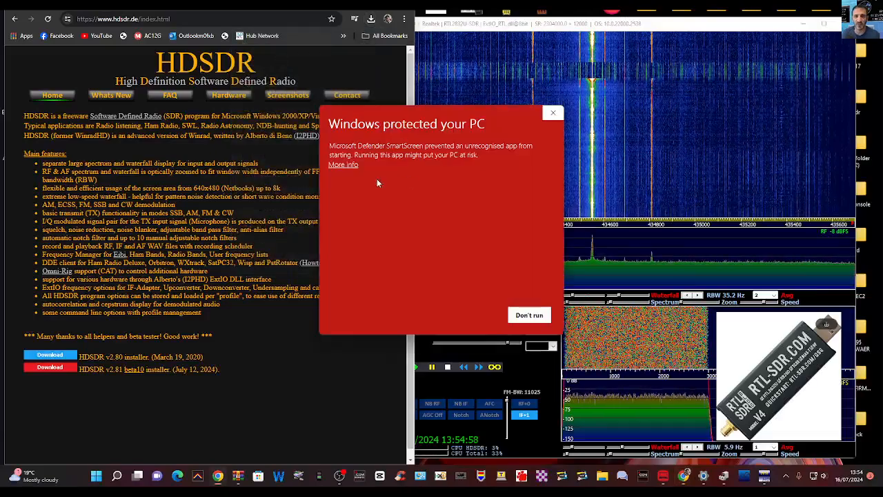
{"action": "left_click", "coordinate": [343, 164]}
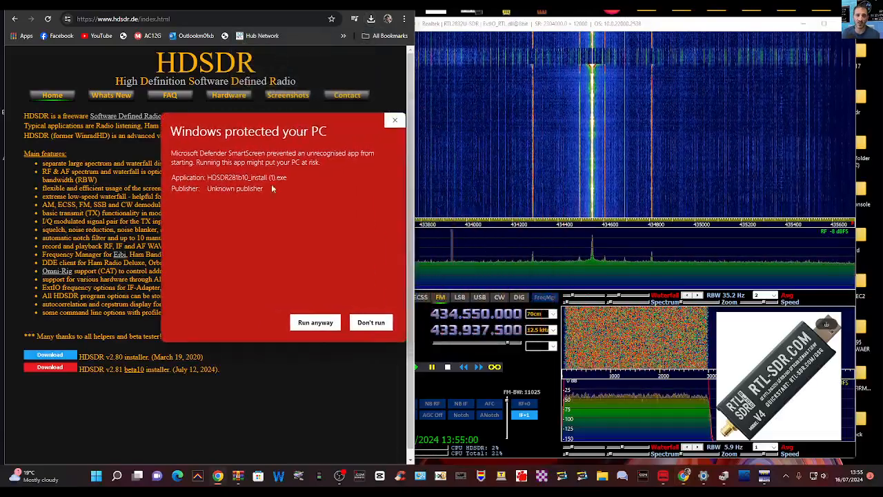
{"action": "left_click", "coordinate": [315, 321]}
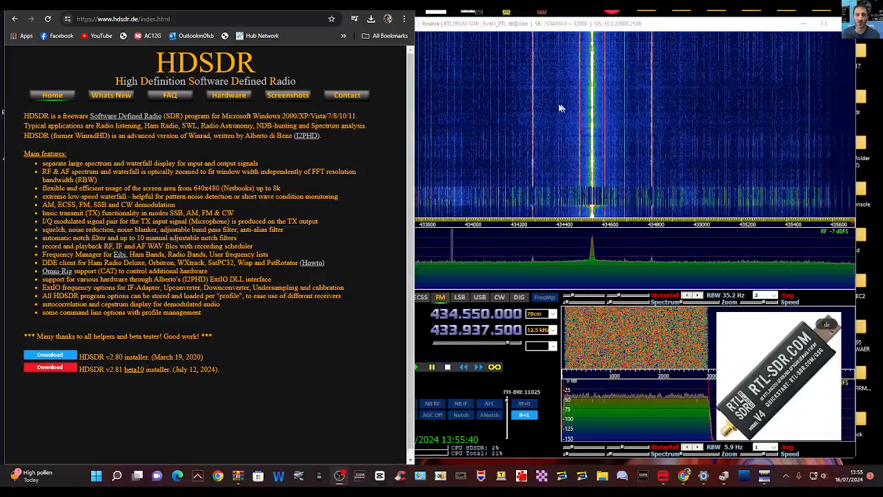
{"action": "mouse_move", "coordinate": [504, 82]}
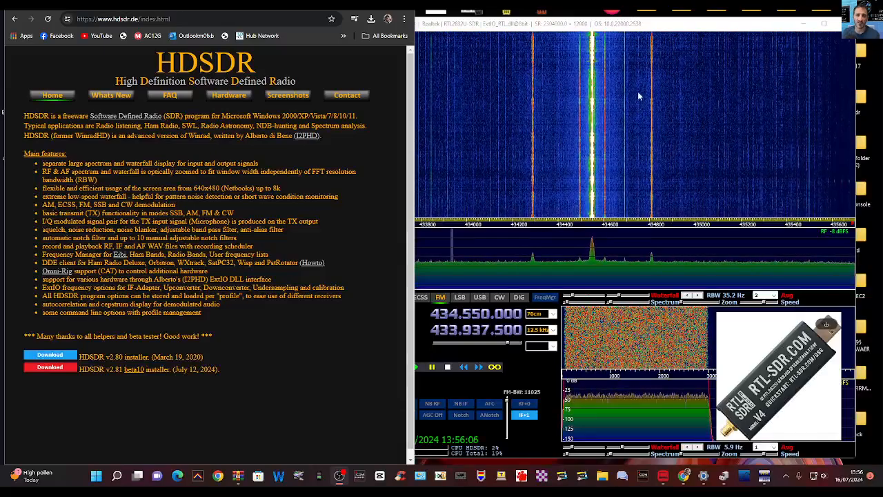
{"action": "mouse_move", "coordinate": [667, 248]}
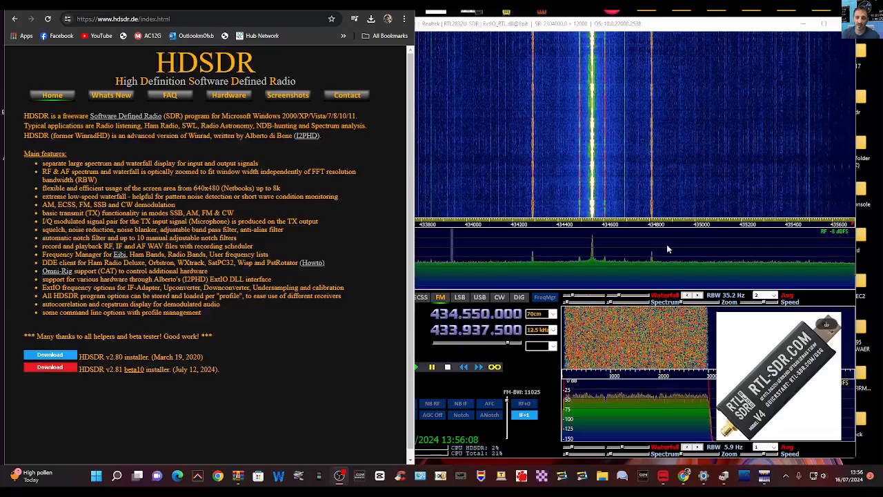
{"action": "mouse_move", "coordinate": [791, 286]}
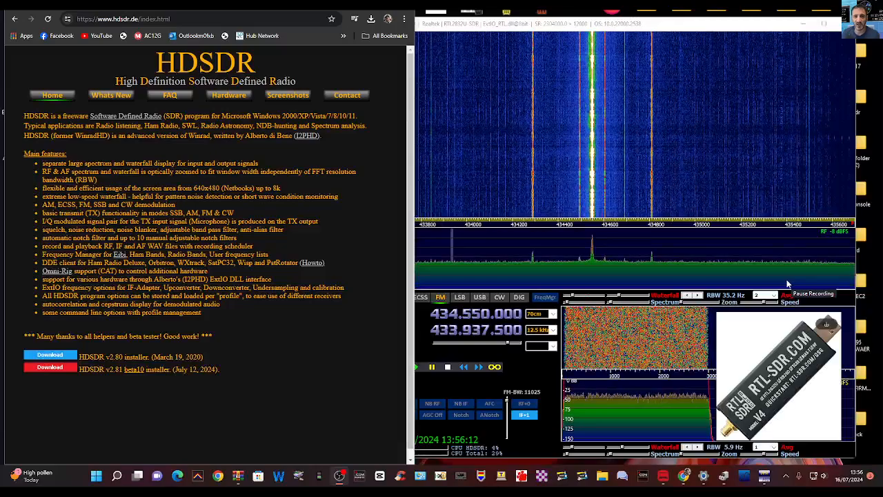
Step: Bring up the RTLSDR_with_HDSDR.pdf guide in the browser beside HDSDR
{"action": "left_click", "coordinate": [229, 94]}
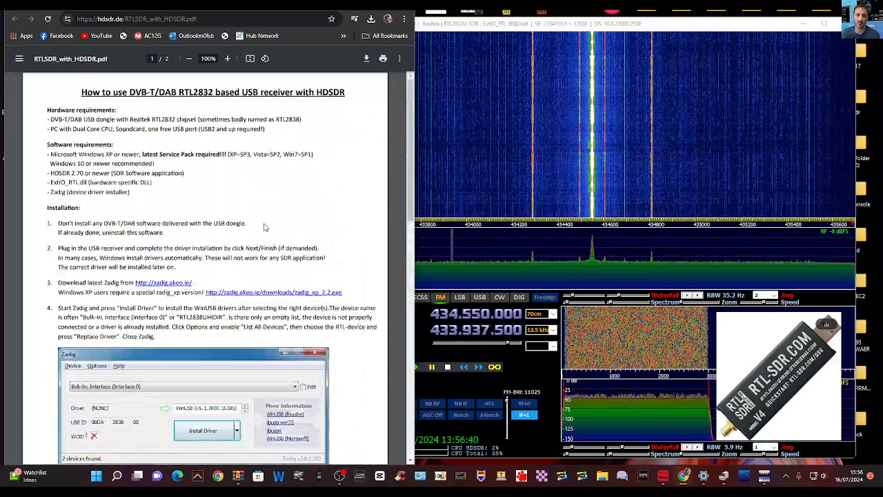
Step: Scroll the hdsdr.de hardware page down to the RTLSDR (RTL2832) USB entry
{"action": "scroll", "scroll_direction": "down", "scroll_amount": 3}
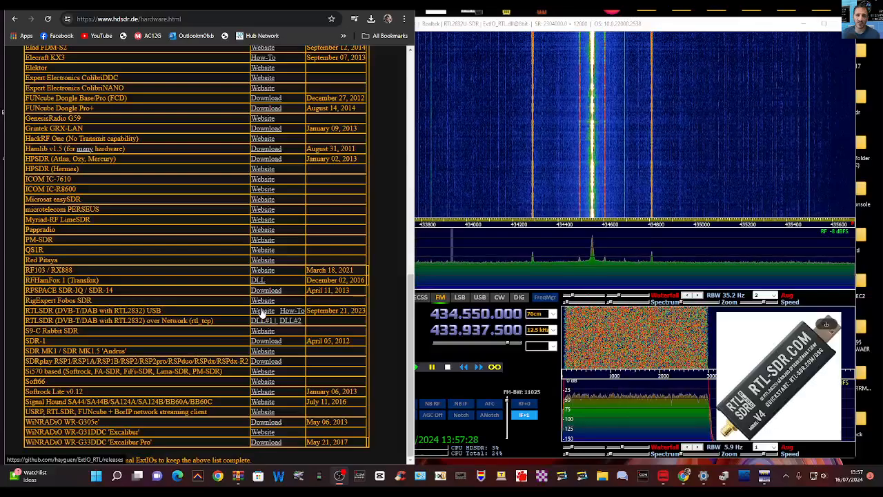
Step: Follow the RTLSDR ExtIO link and download ExtIO_RTL_x32_v2023-11-06.zip from GitHub
{"action": "right_click", "coordinate": [258, 320]}
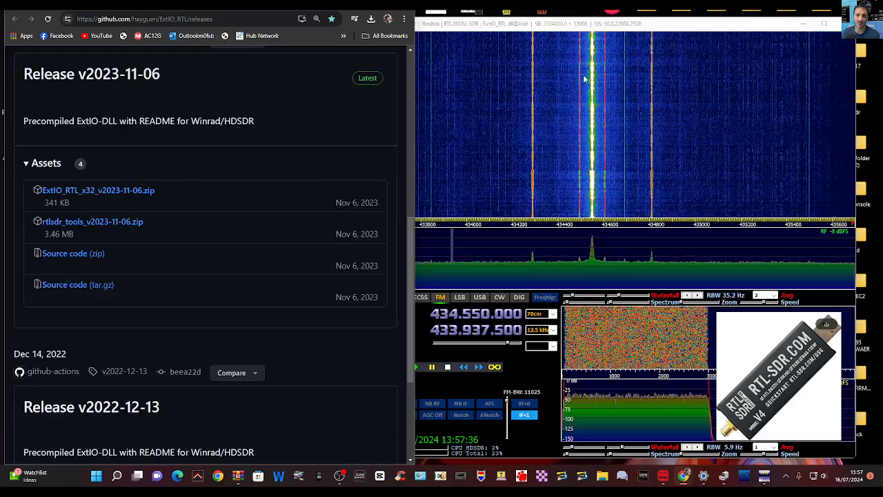
{"action": "mouse_move", "coordinate": [622, 46]}
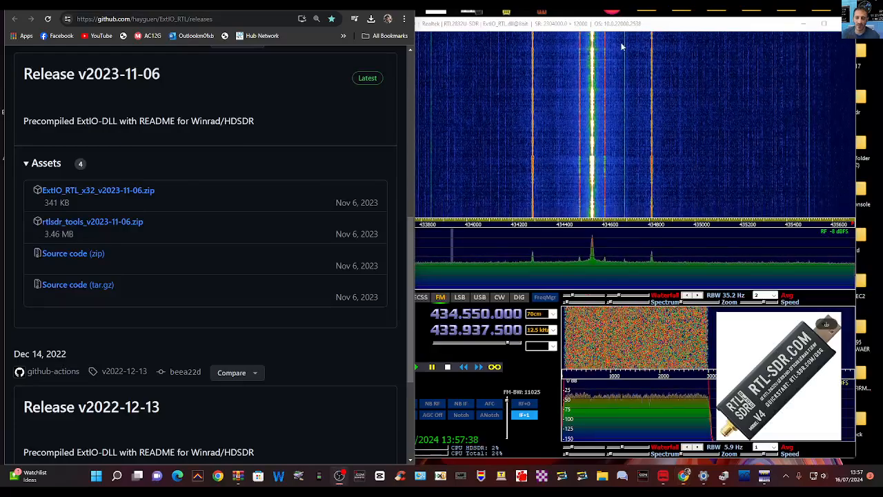
{"action": "mouse_move", "coordinate": [187, 191]}
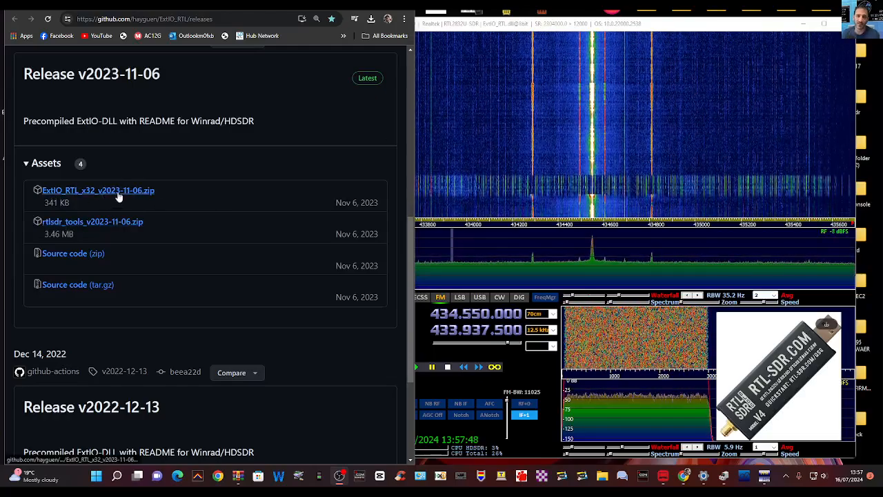
{"action": "left_click", "coordinate": [98, 189]}
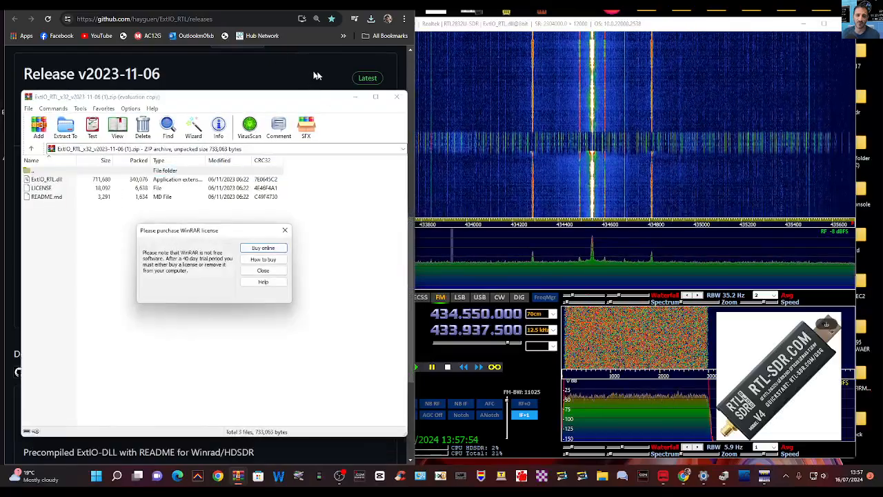
Step: Close WinRAR's license reminder and bring up the Extract To destination dialog
{"action": "left_click", "coordinate": [262, 270]}
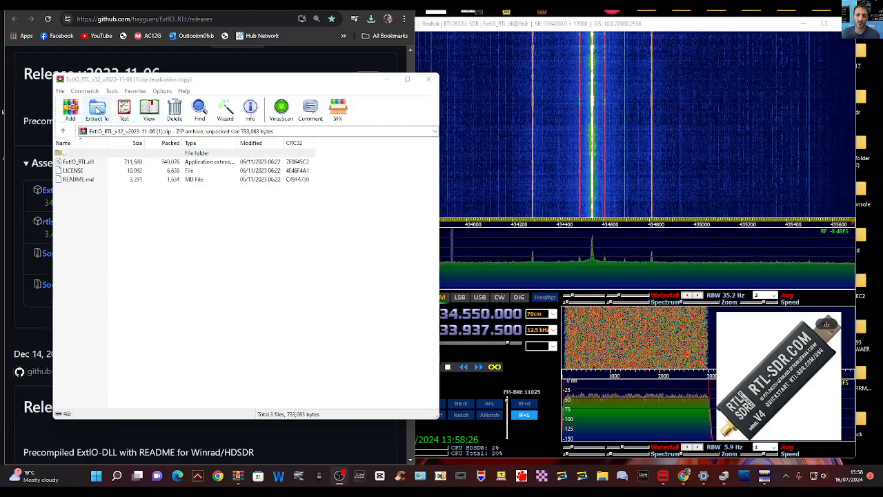
{"action": "left_click", "coordinate": [97, 109]}
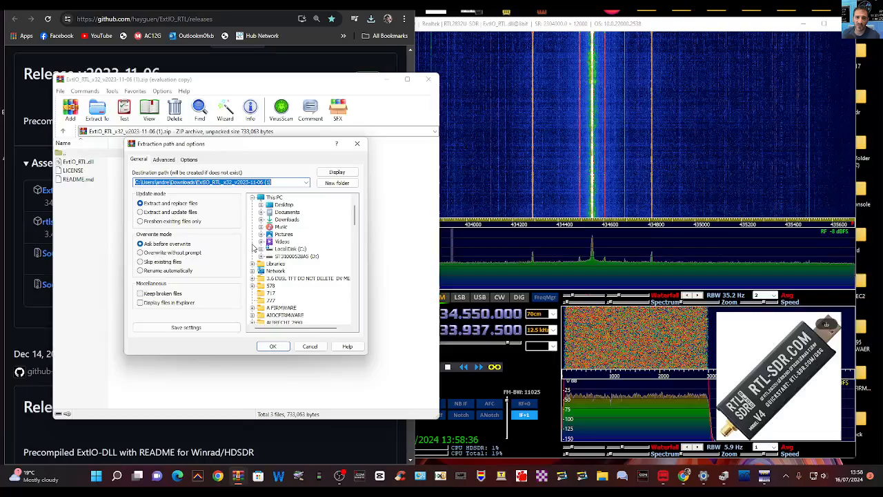
Step: Pick C:\Program Files (x86)\HDSDR as the extraction folder and close the dialog
{"action": "left_click", "coordinate": [287, 249]}
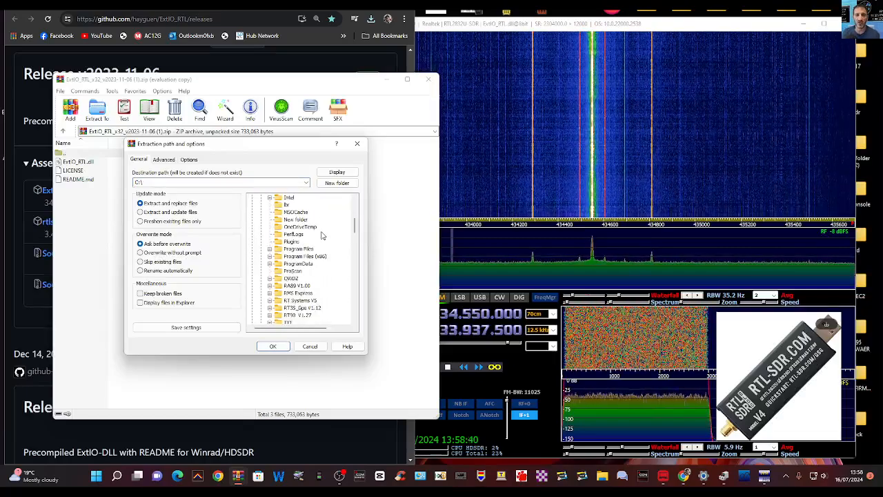
{"action": "scroll", "scroll_direction": "down", "scroll_amount": 3}
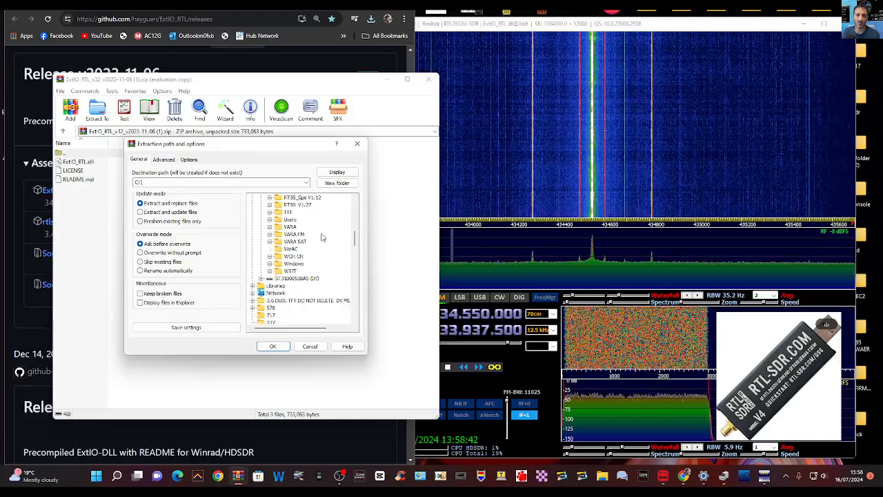
{"action": "scroll", "scroll_direction": "down", "scroll_amount": 3}
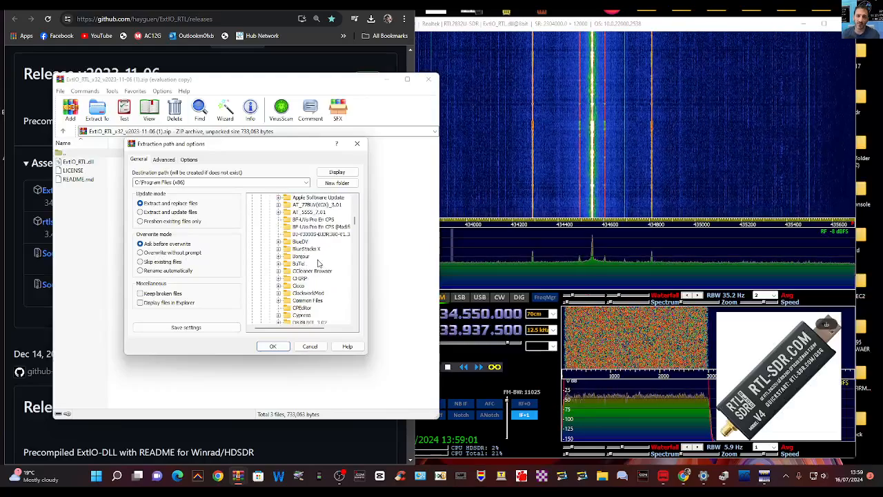
{"action": "scroll", "scroll_direction": "down", "scroll_amount": 3}
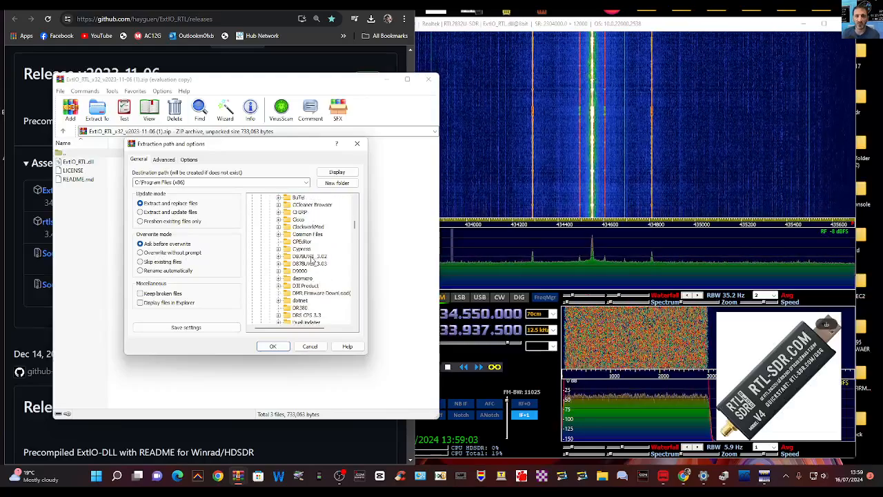
{"action": "scroll", "scroll_direction": "down", "scroll_amount": 3}
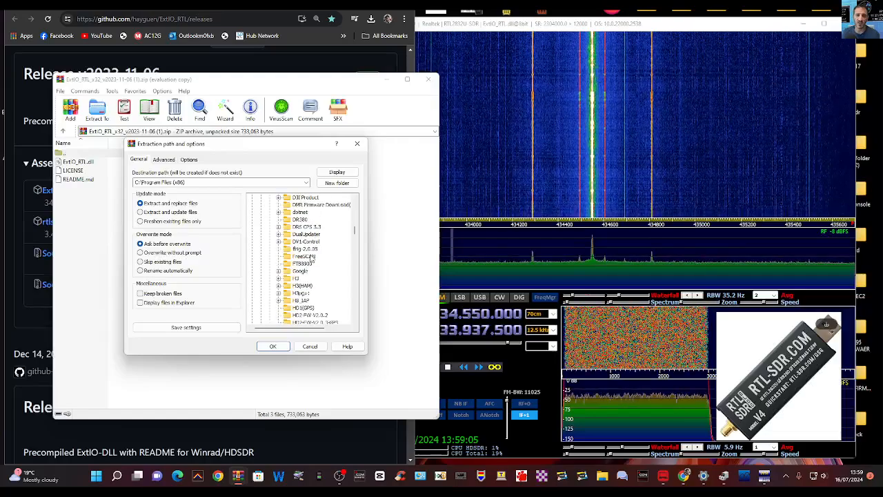
{"action": "scroll", "scroll_direction": "down", "scroll_amount": 3}
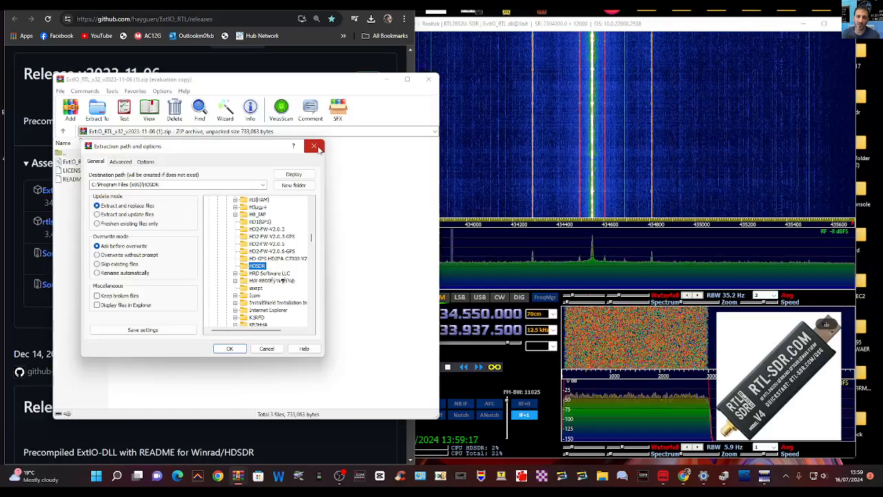
{"action": "left_click", "coordinate": [315, 146]}
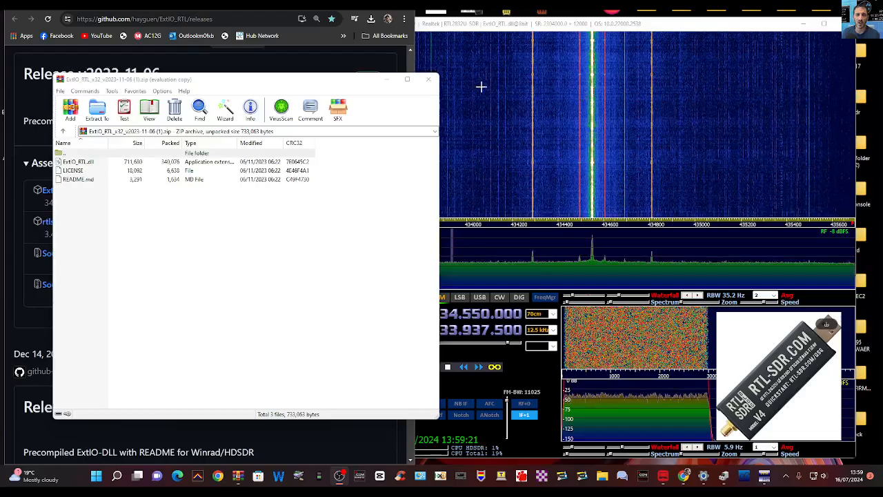
Step: Switch back to the running HDSDR receiver window
{"action": "left_click", "coordinate": [429, 79]}
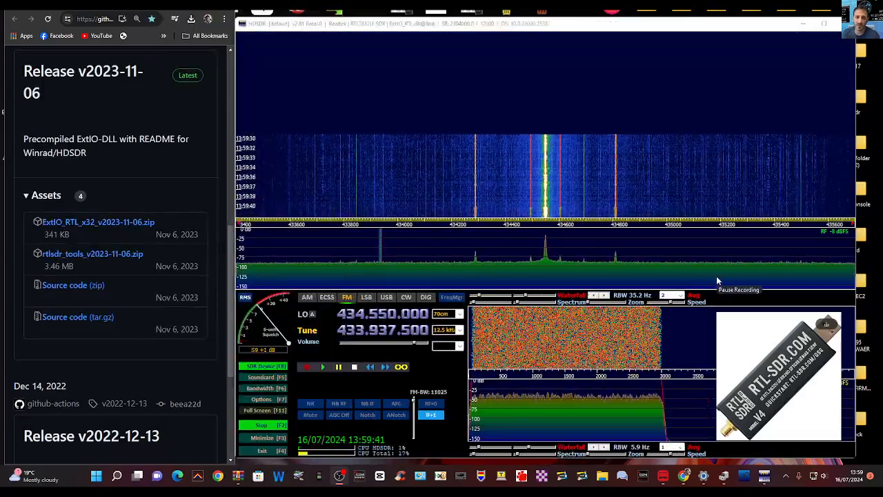
{"action": "mouse_move", "coordinate": [715, 277]}
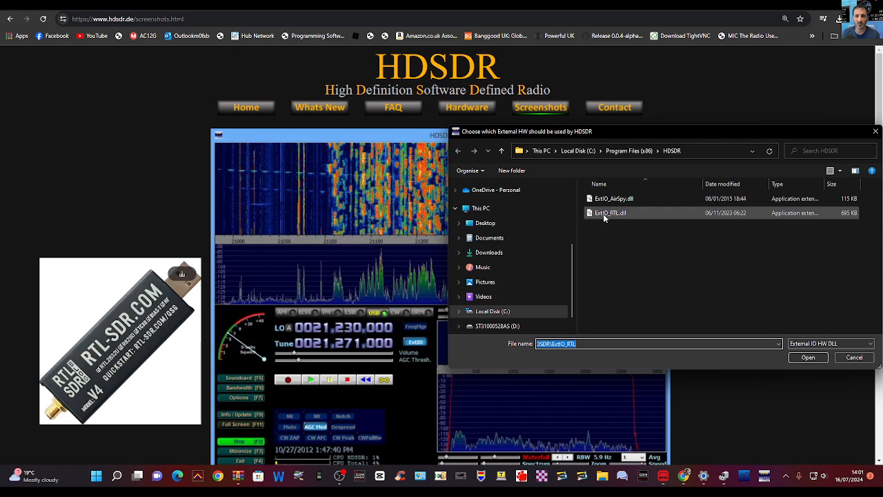
Step: Load ExtIO_RTL.dll, start receiving from the RTL-SDR V4, and show the driver settings
{"action": "left_click", "coordinate": [808, 358]}
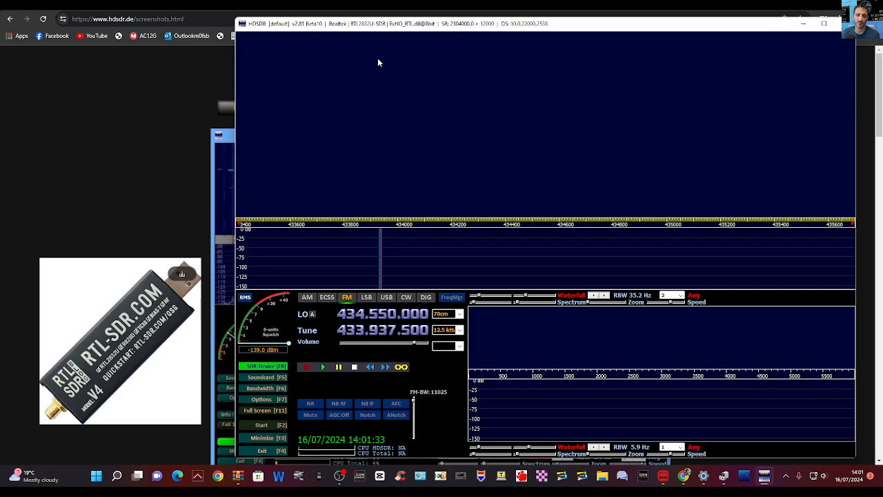
{"action": "left_click", "coordinate": [260, 425]}
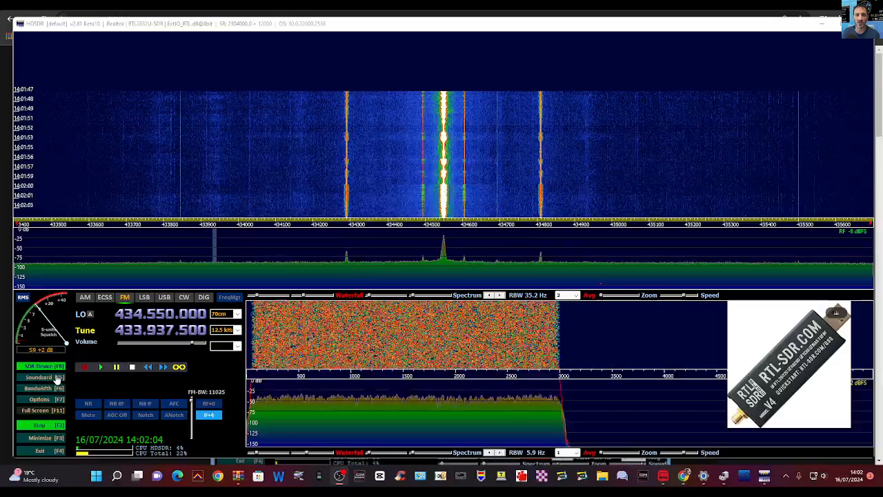
{"action": "left_click", "coordinate": [41, 366]}
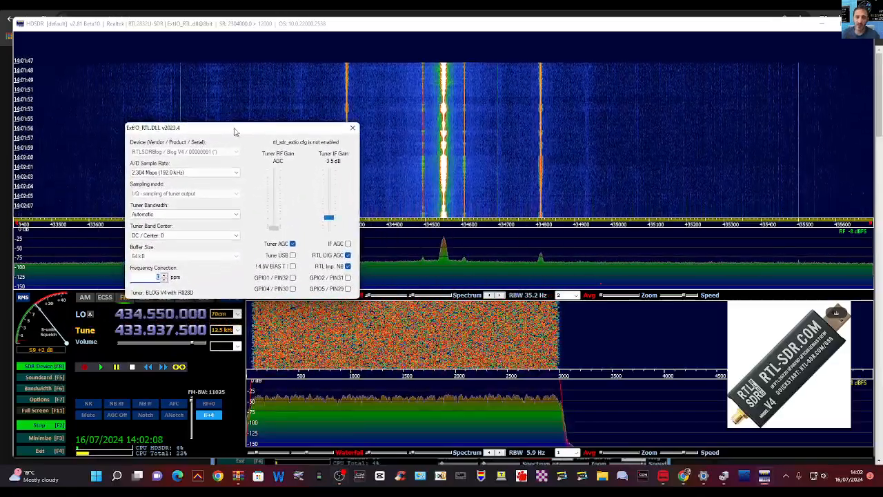
Step: Close the ExtIO_RTL dongle settings dialog while HDSDR keeps receiving
{"action": "left_click", "coordinate": [352, 128]}
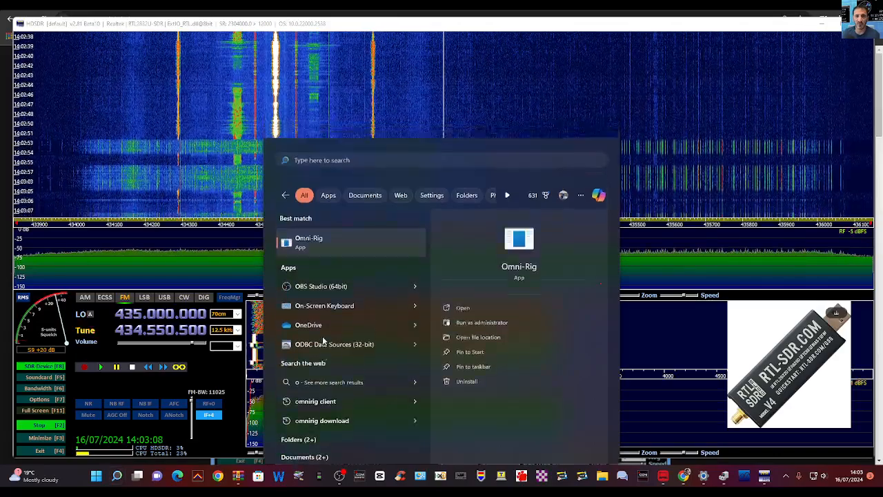
Step: Launch Omni-Rig from the search results to show its rig settings
{"action": "left_click", "coordinate": [309, 242]}
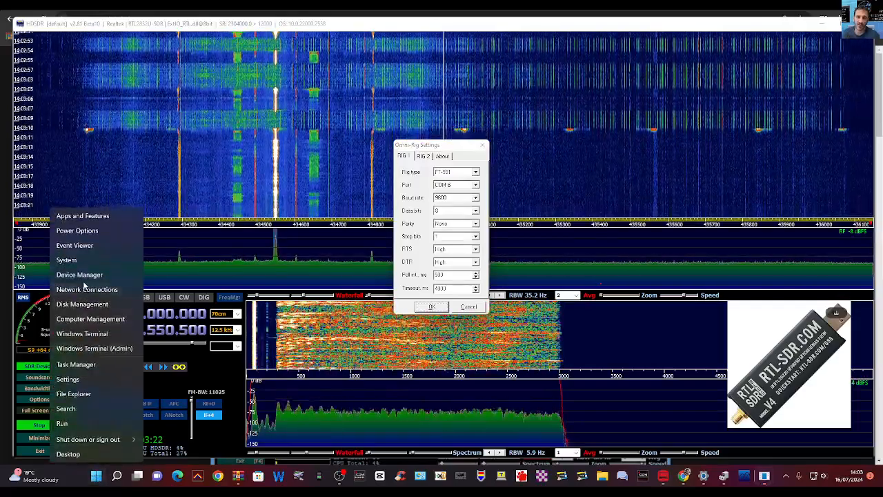
Step: Check the CP210x bridge COM port numbers in Device Manager, then close it
{"action": "left_click", "coordinate": [79, 275]}
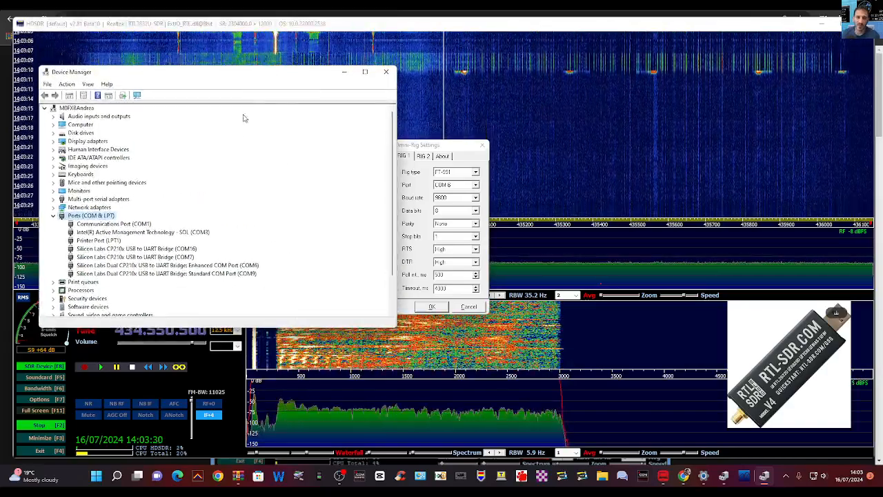
{"action": "mouse_move", "coordinate": [174, 286]}
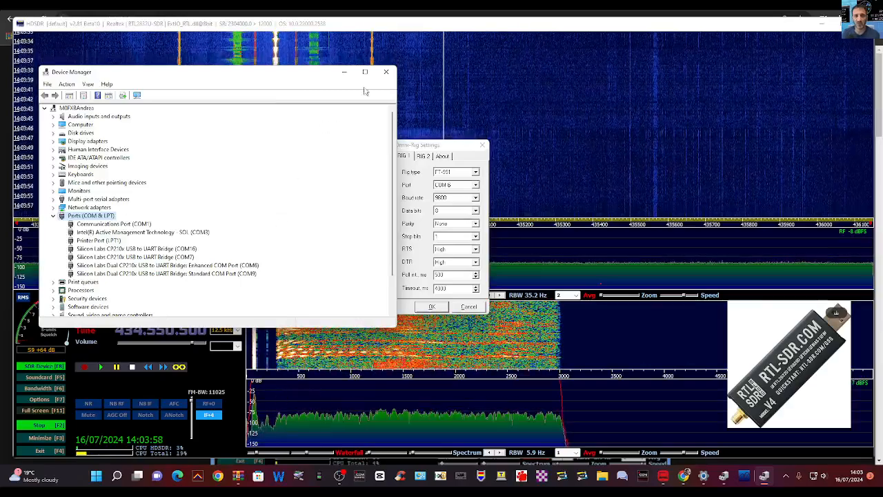
{"action": "mouse_move", "coordinate": [384, 72]}
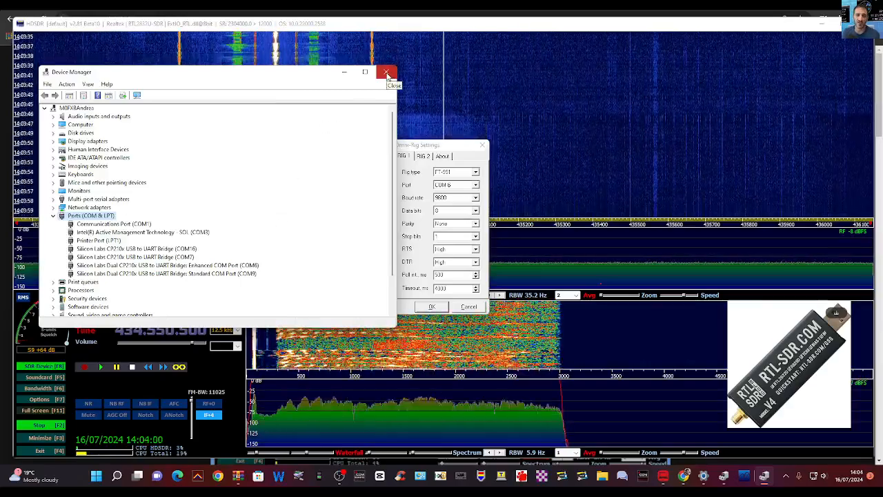
{"action": "left_click", "coordinate": [383, 72]}
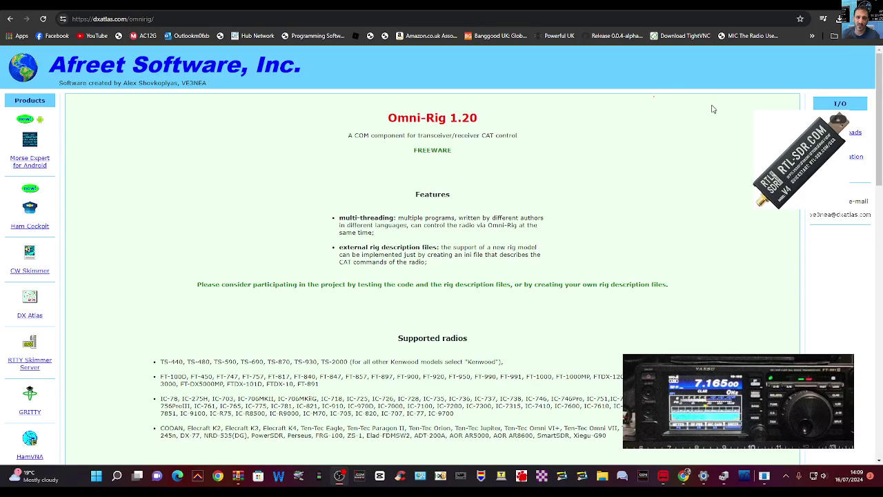
{"action": "mouse_move", "coordinate": [254, 234]}
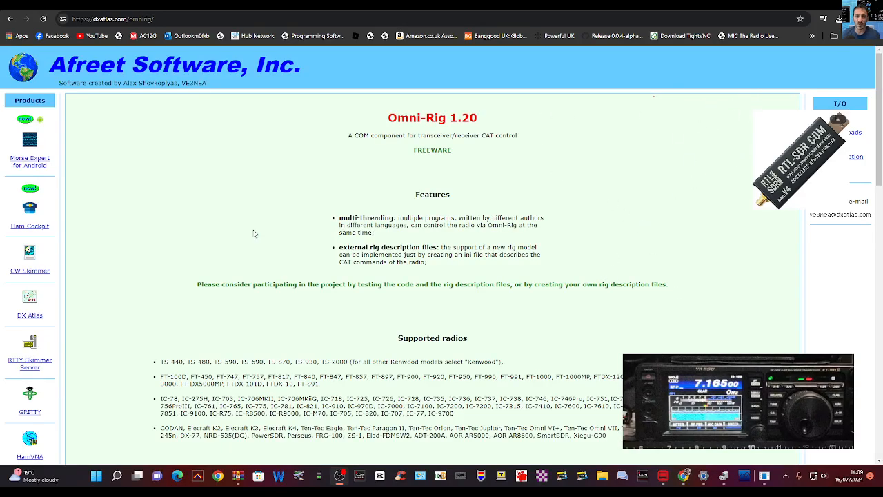
{"action": "mouse_move", "coordinate": [292, 193]}
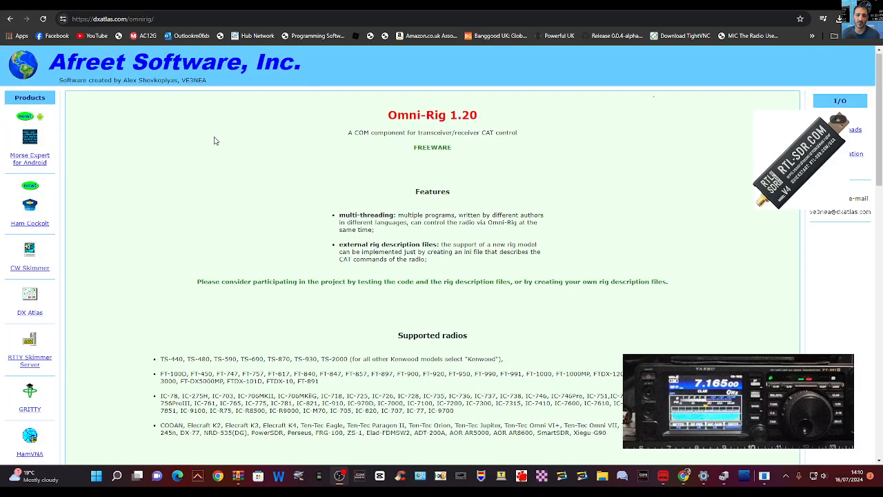
Step: Download and run the Omni-Rig Client from the downloads section and check the rig type
{"action": "scroll", "scroll_direction": "down", "scroll_amount": 3}
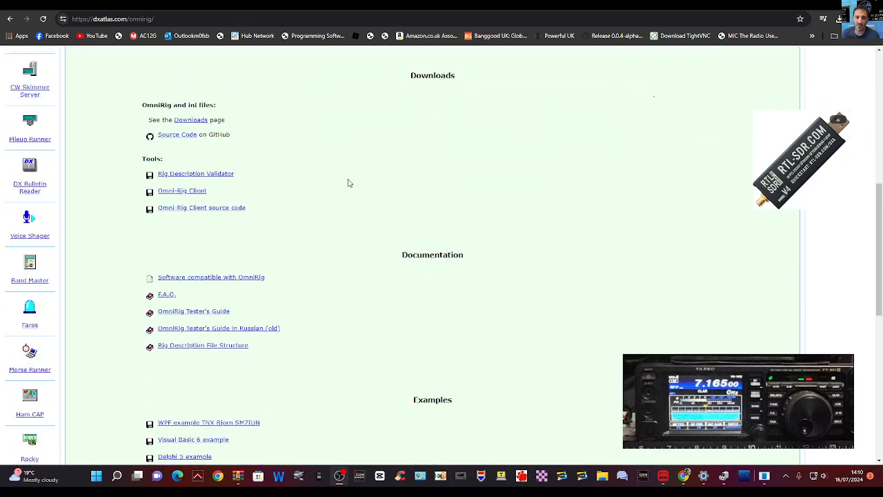
{"action": "mouse_move", "coordinate": [187, 191]}
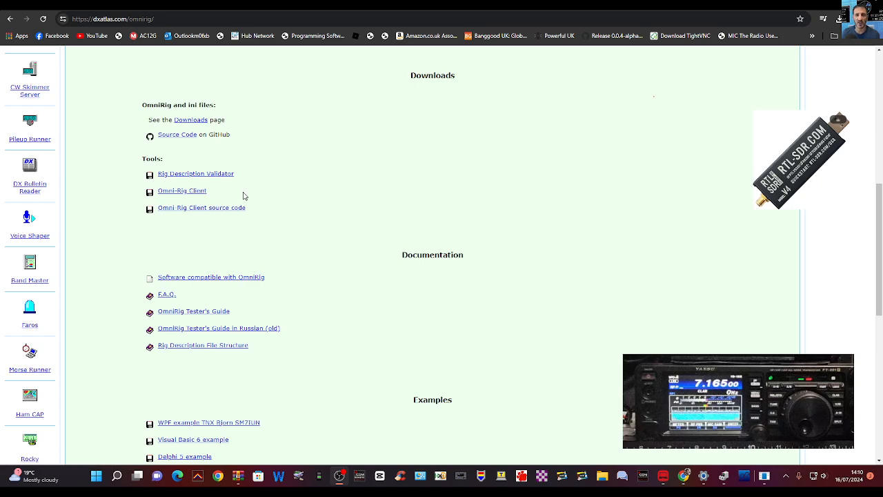
{"action": "mouse_move", "coordinate": [706, 108]}
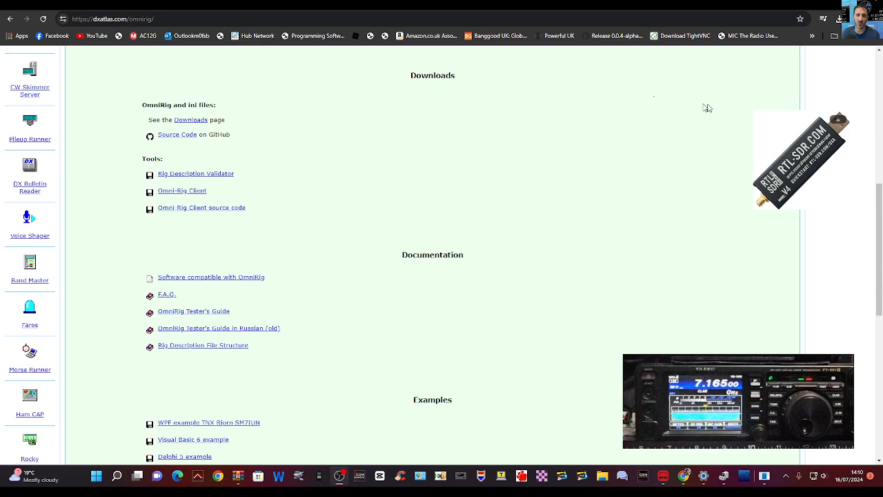
{"action": "left_click", "coordinate": [182, 190]}
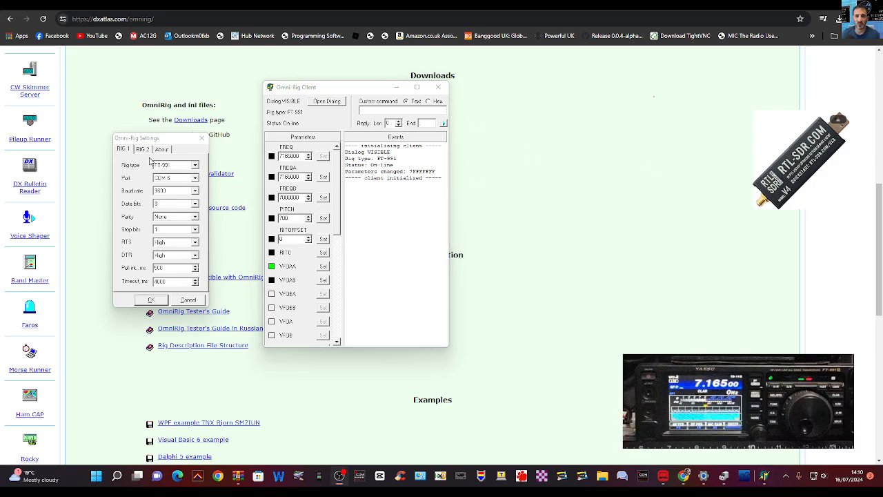
{"action": "left_click", "coordinate": [195, 165]}
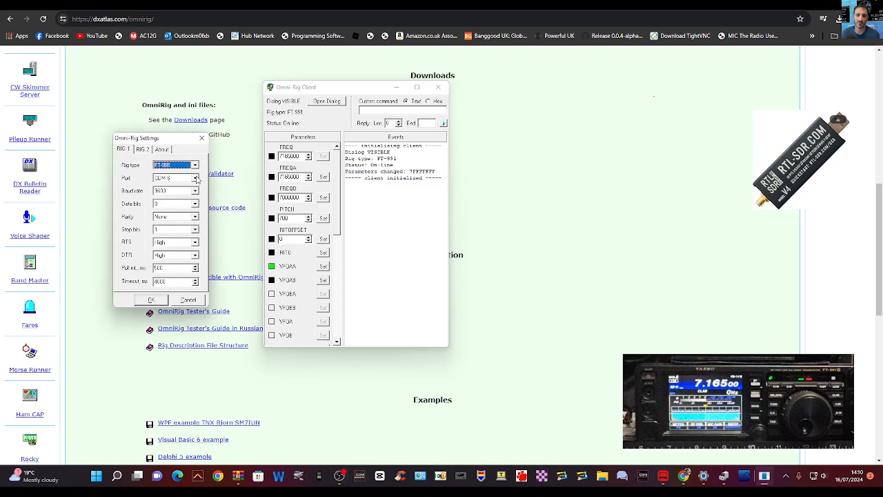
Step: Set Omni-Rig RIG 1 port to COM 6 after verifying in Device Manager, then minimise the client
{"action": "left_click", "coordinate": [195, 178]}
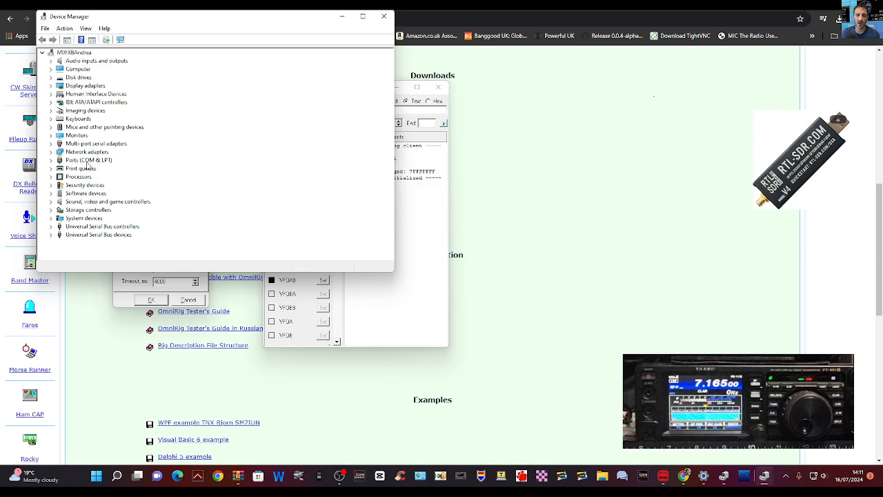
{"action": "left_click", "coordinate": [51, 160]}
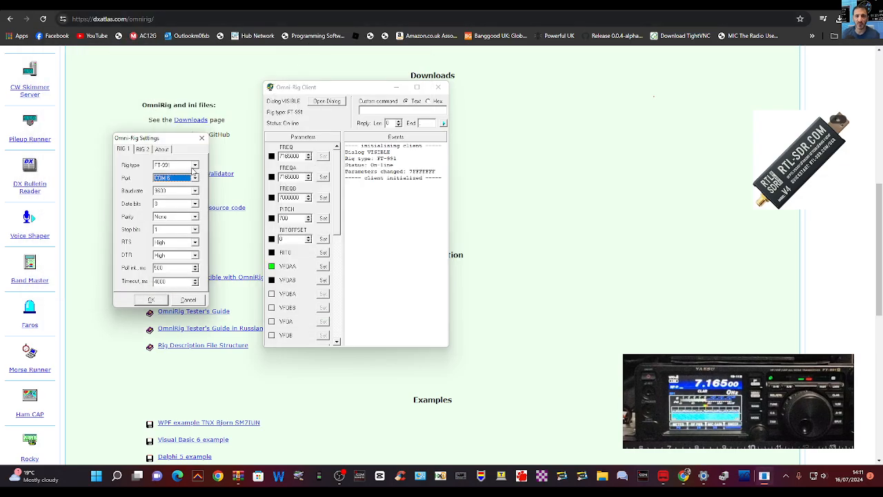
{"action": "left_click", "coordinate": [143, 149]}
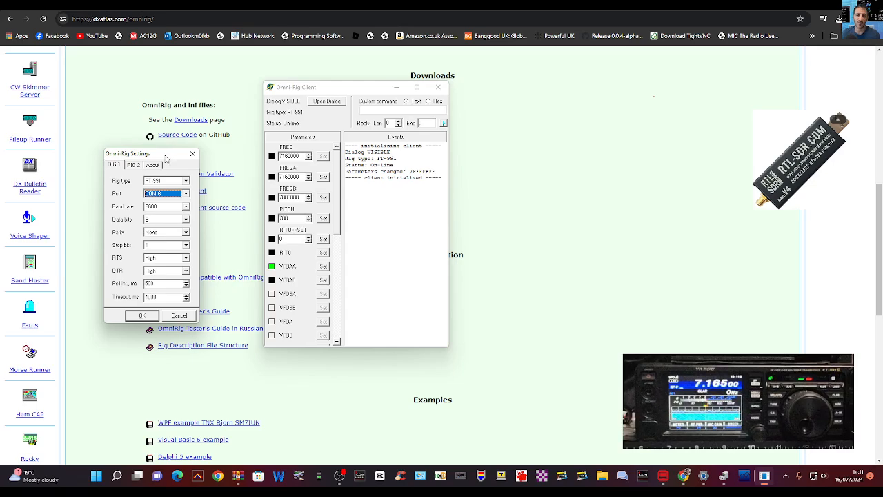
{"action": "mouse_move", "coordinate": [208, 154]}
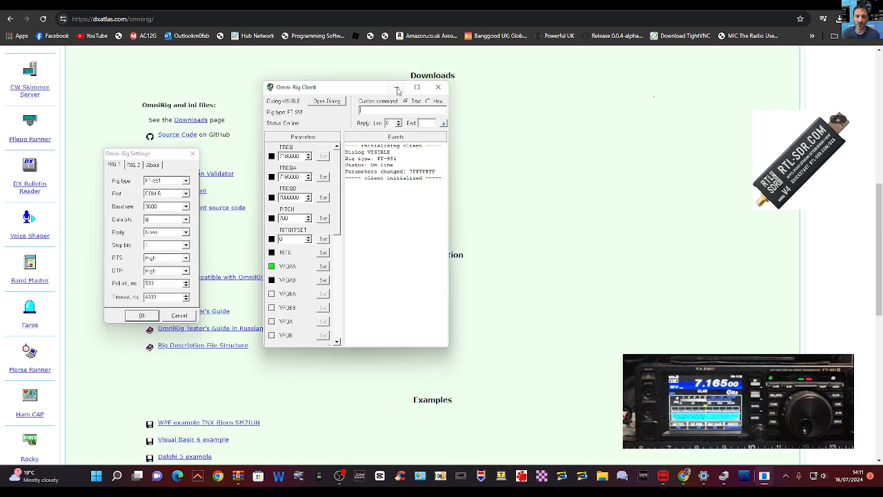
{"action": "left_click", "coordinate": [437, 87]}
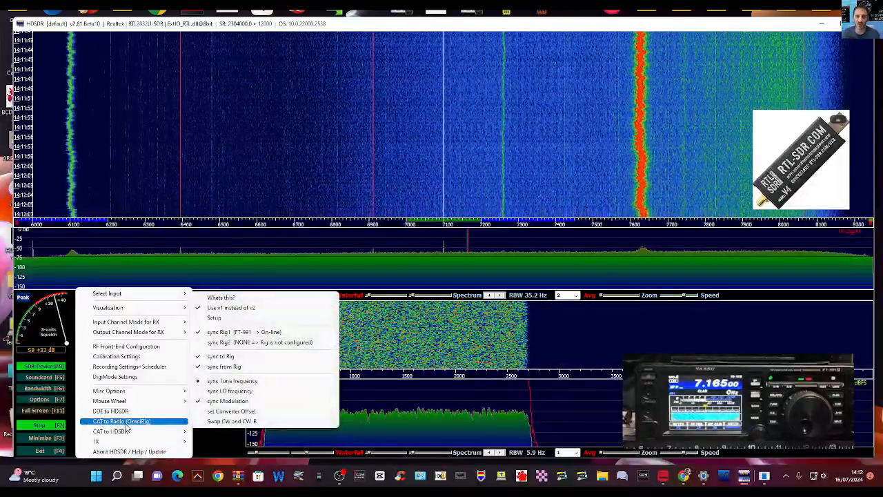
{"action": "mouse_move", "coordinate": [232, 421]}
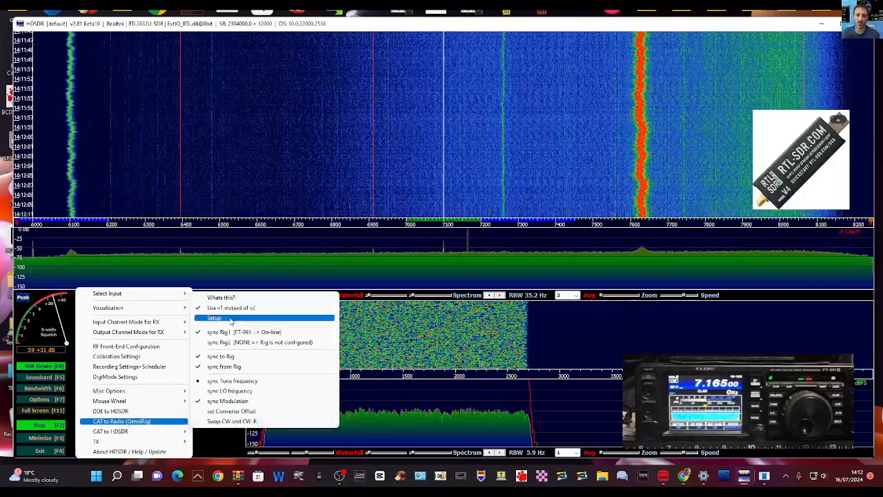
{"action": "mouse_move", "coordinate": [244, 332]}
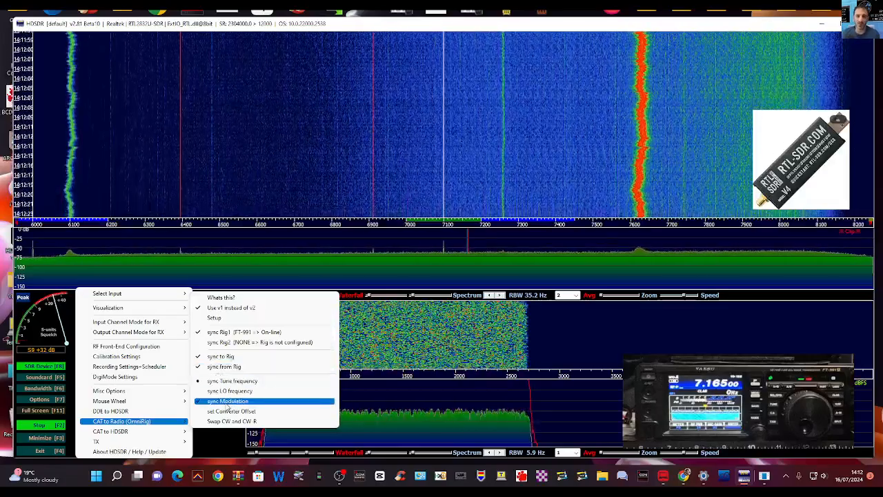
{"action": "mouse_move", "coordinate": [230, 390]}
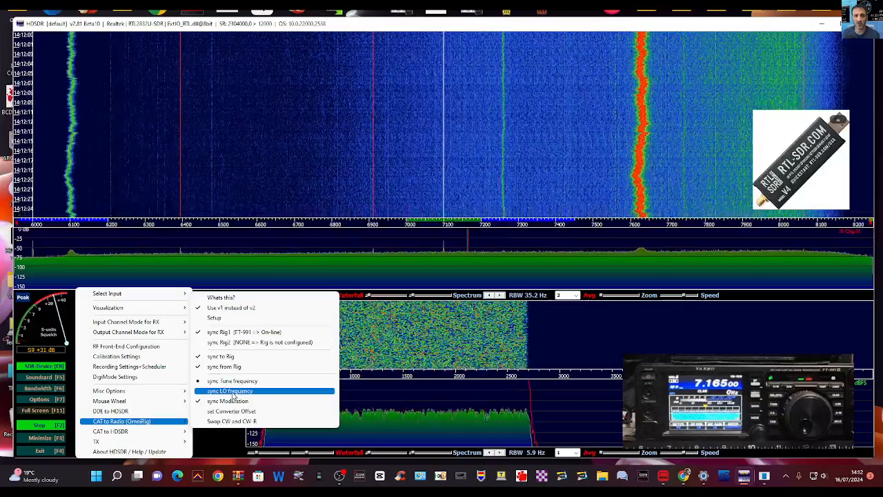
Step: Enable sync LO frequency under CAT to Radio (OmniRig), then reopen the Options menu
{"action": "left_click", "coordinate": [229, 391]}
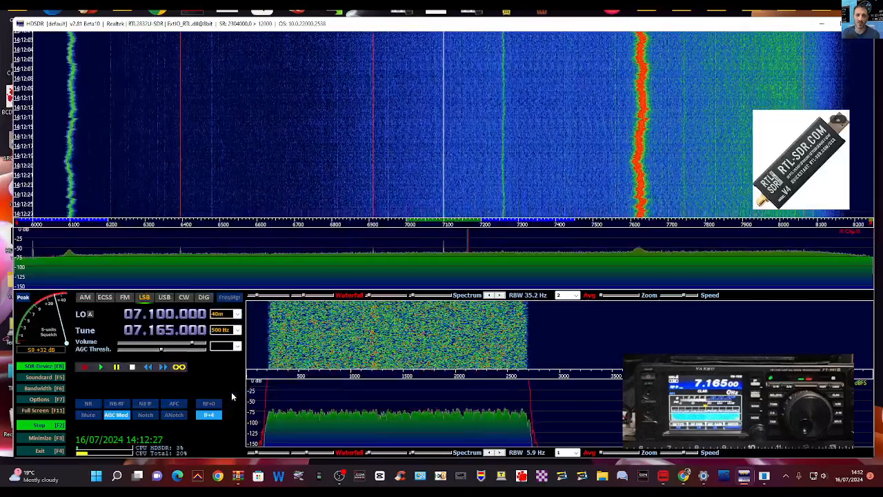
{"action": "left_click", "coordinate": [39, 400]}
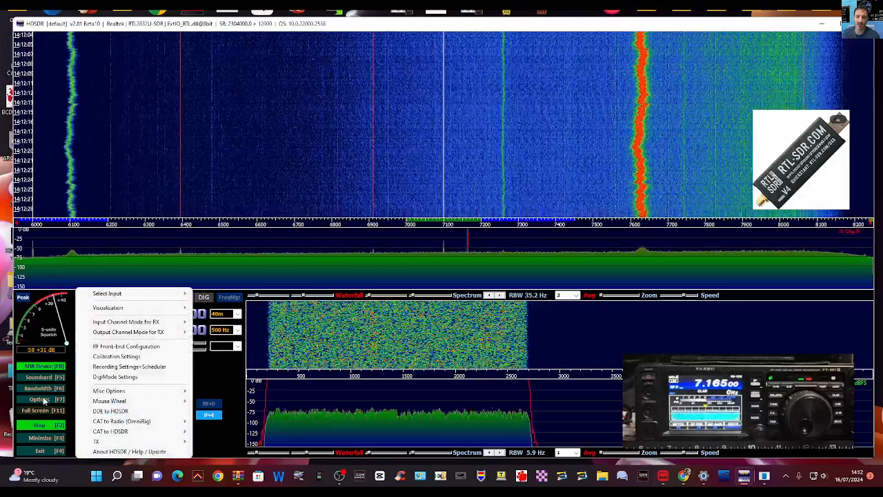
{"action": "mouse_move", "coordinate": [128, 410]}
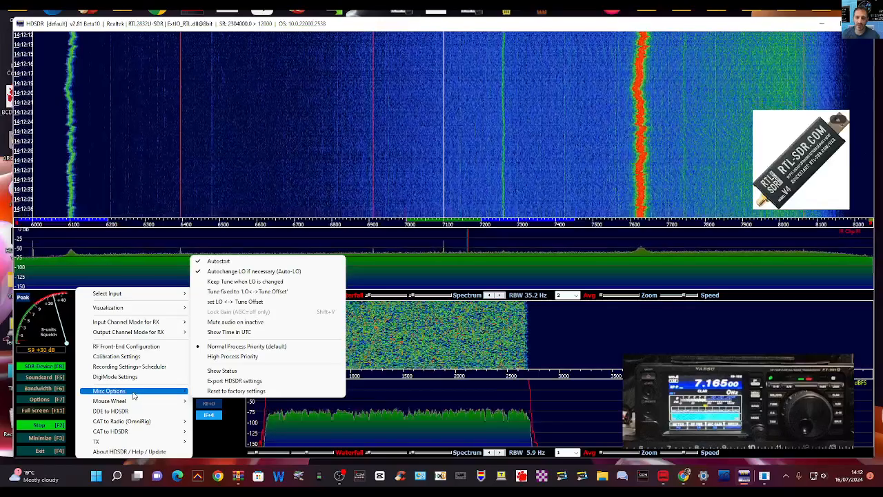
Step: Reselect sync LO frequency under CAT to Radio (OmniRig), keeping 7.165 MHz LSB
{"action": "left_click", "coordinate": [121, 420]}
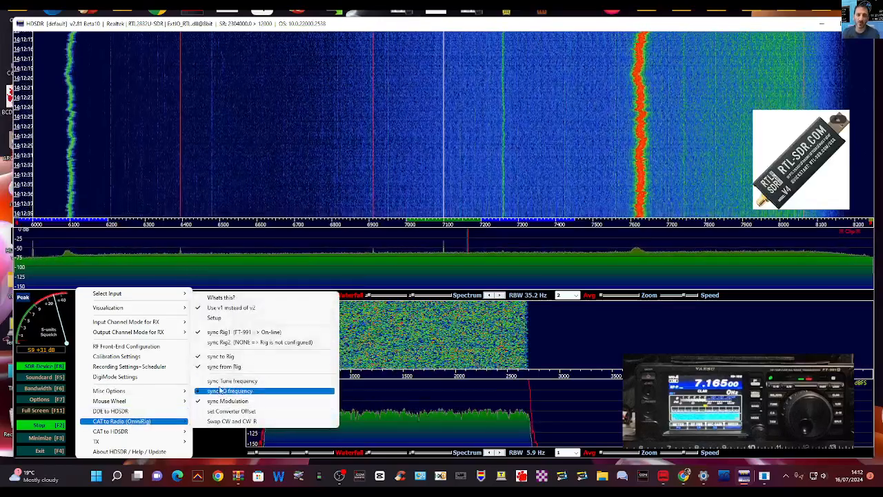
{"action": "left_click", "coordinate": [229, 391]}
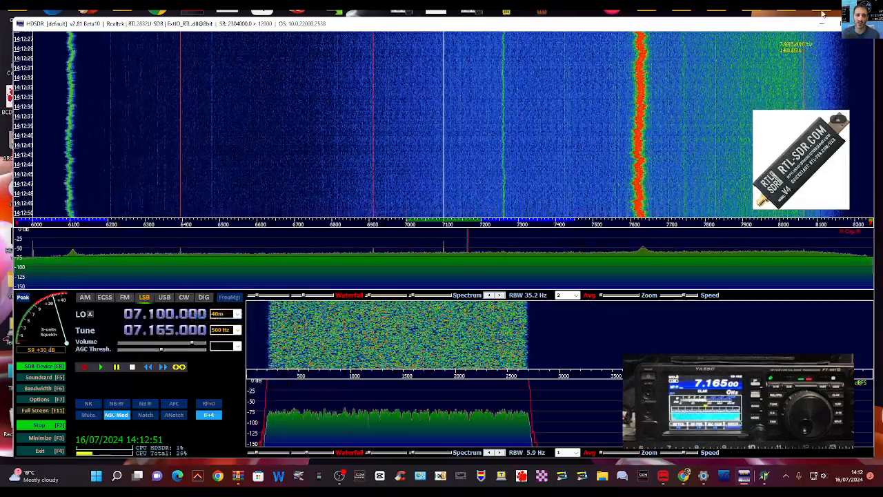
{"action": "mouse_move", "coordinate": [678, 49]}
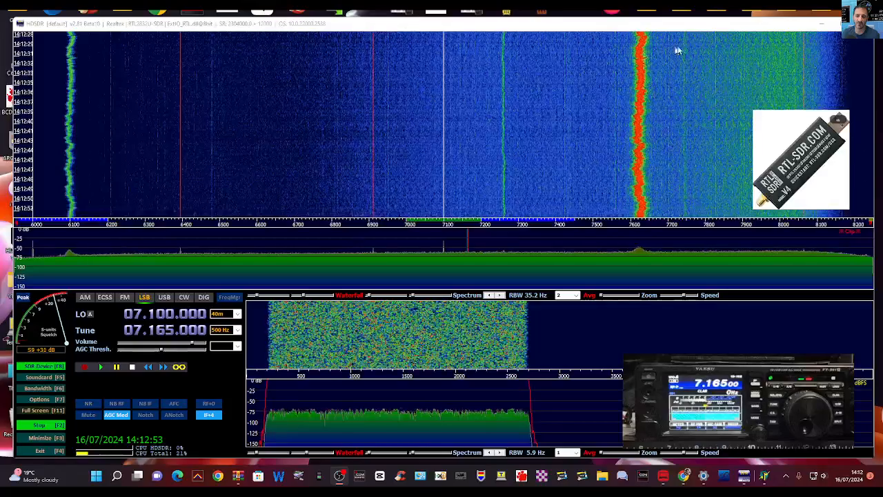